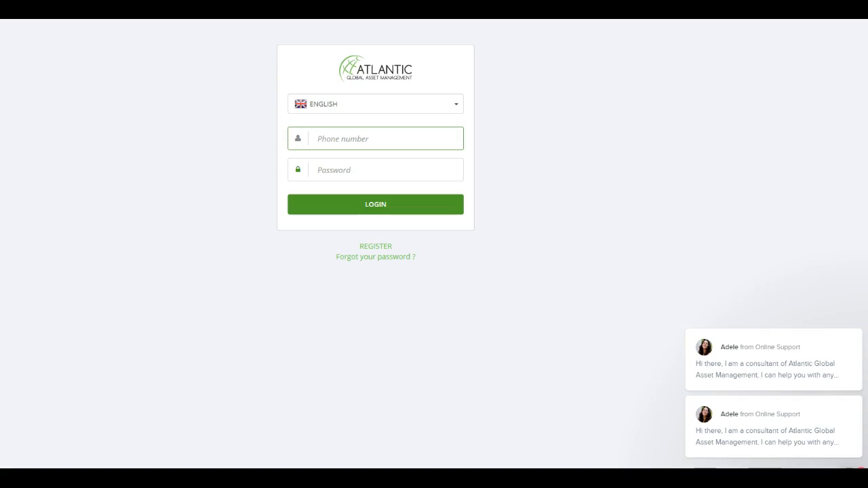
pyautogui.click(380, 138)
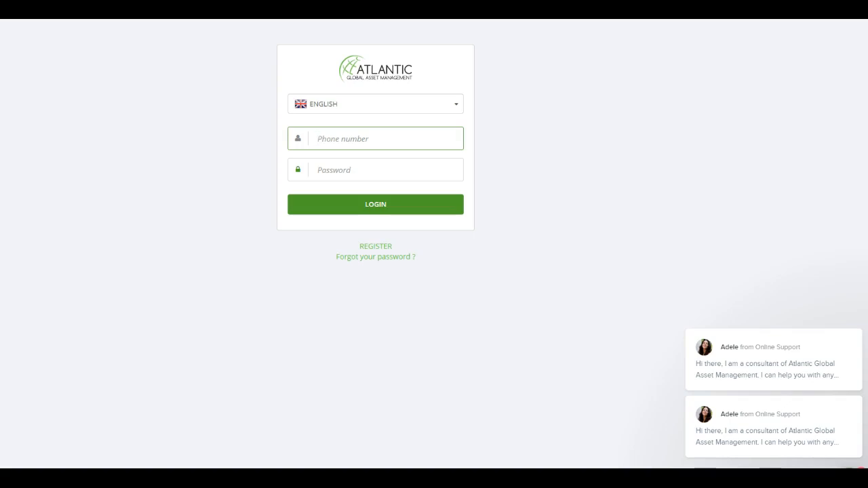
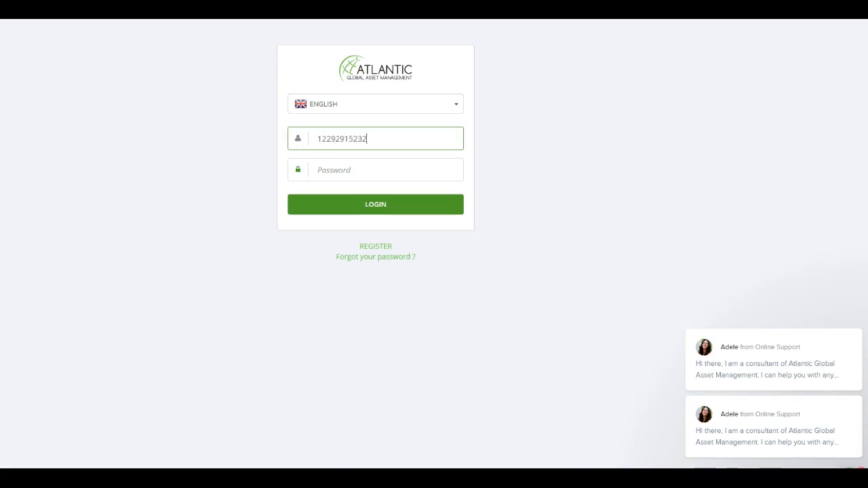
pyautogui.moveTo(339, 192)
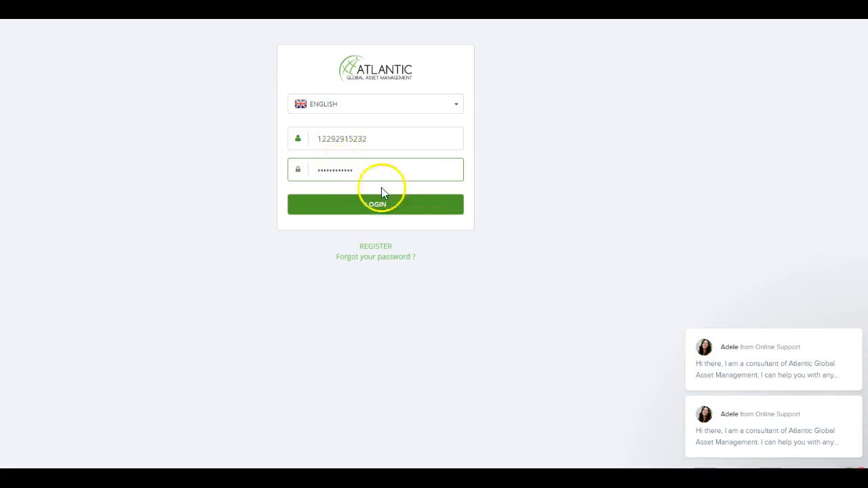
pyautogui.click(375, 204)
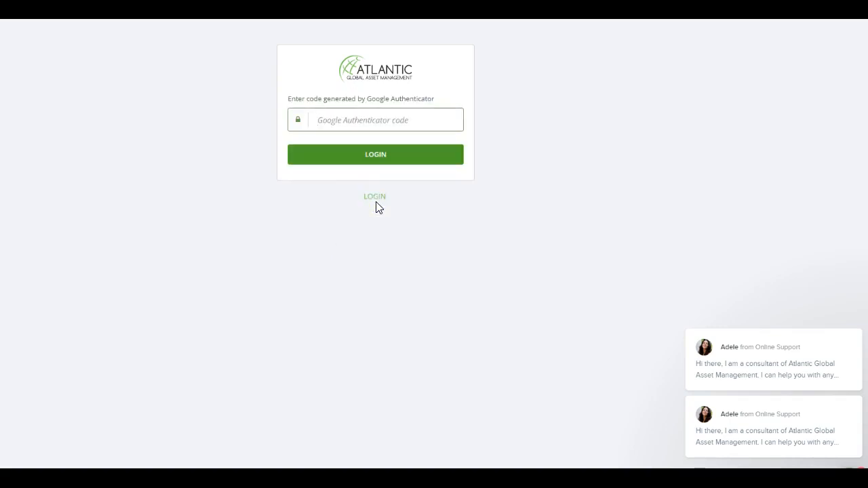
pyautogui.click(375, 119)
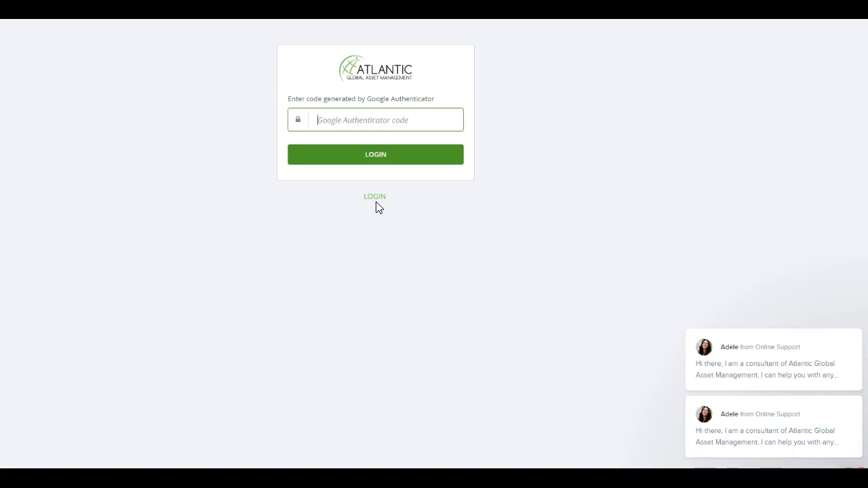
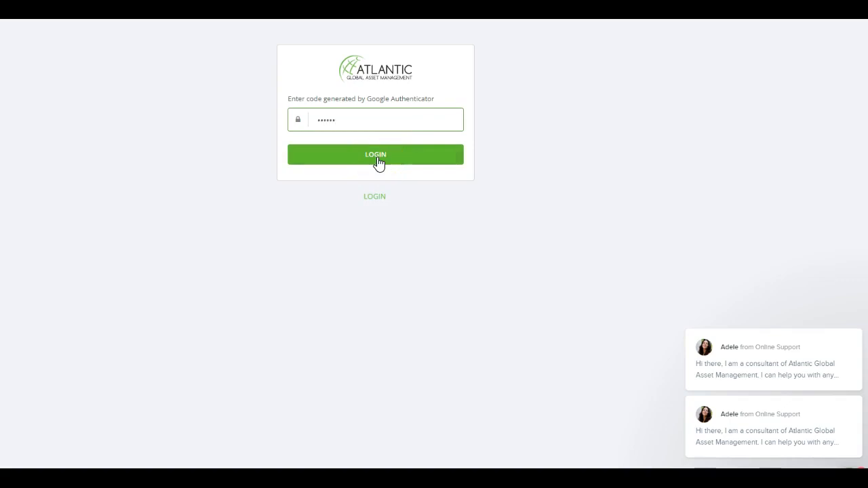
pyautogui.click(375, 154)
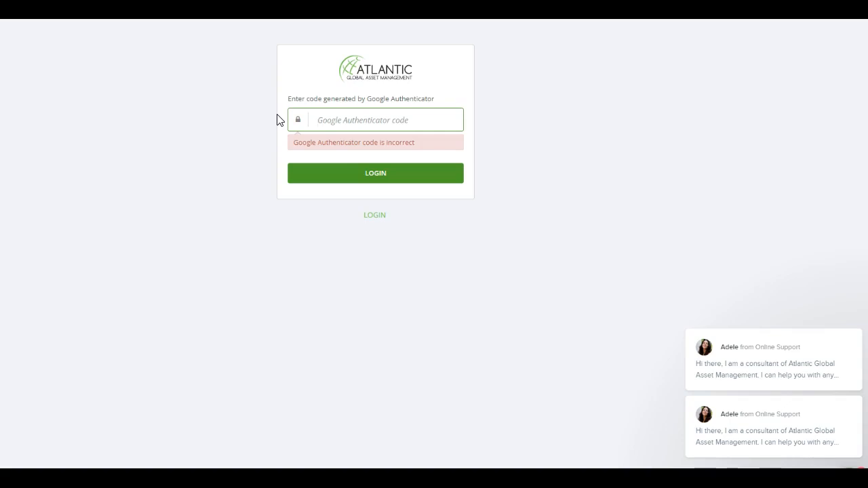
# Step: Re-enter the authenticator code after the incorrect-code error and resubmit
pyautogui.click(375, 119)
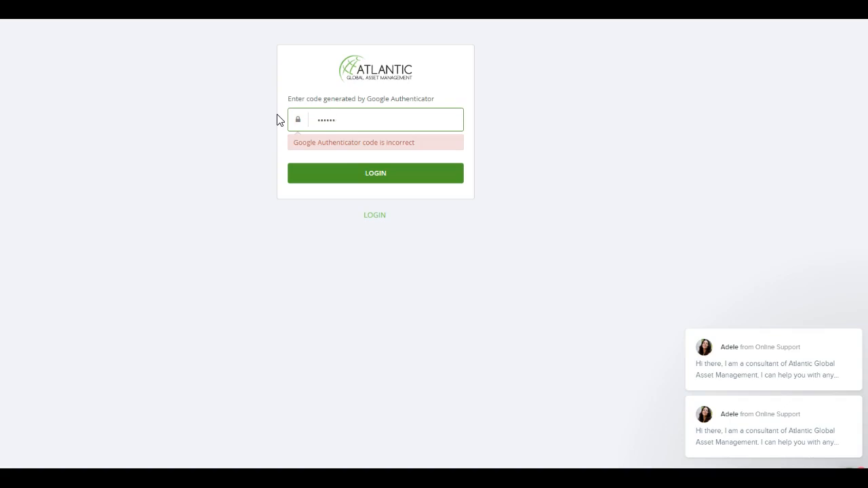
pyautogui.click(374, 172)
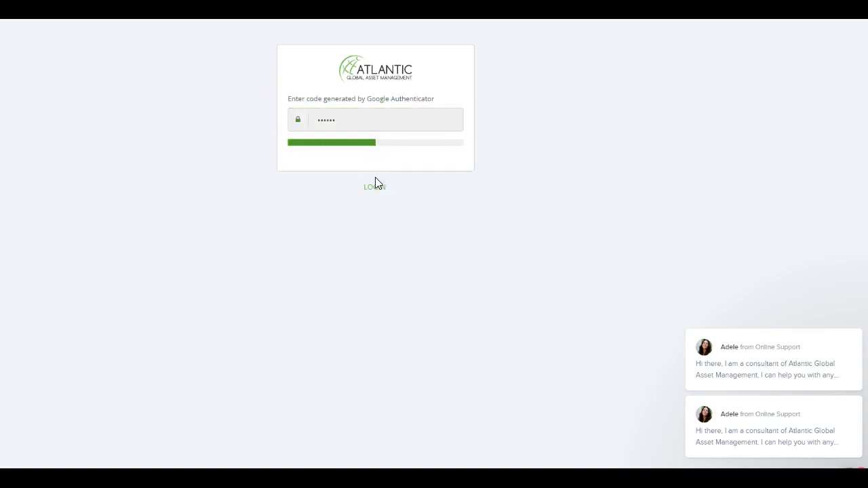
pyautogui.click(374, 187)
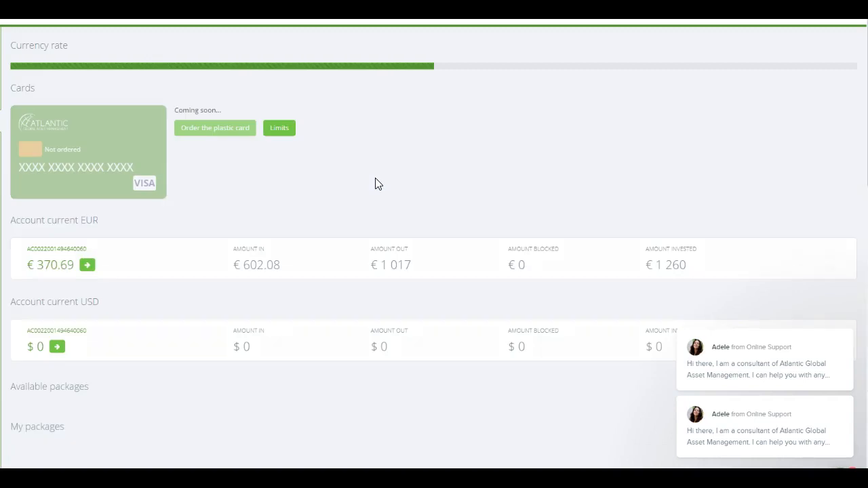
# Step: Scroll through the dashboard balances, including the € 370.69 EUR current account
pyautogui.scroll(-3)
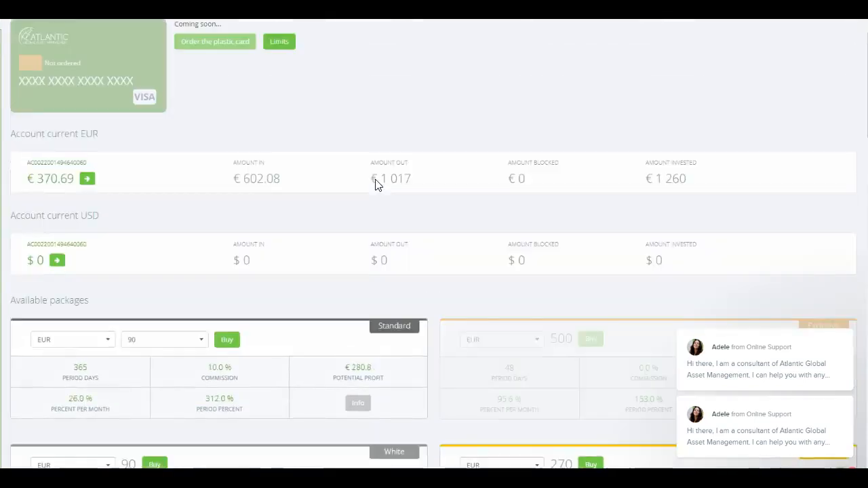
pyautogui.scroll(3)
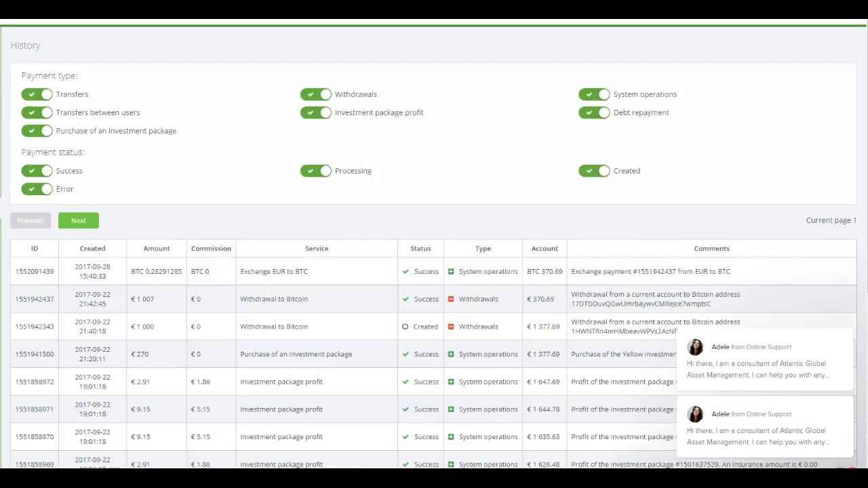
pyautogui.moveTo(228, 207)
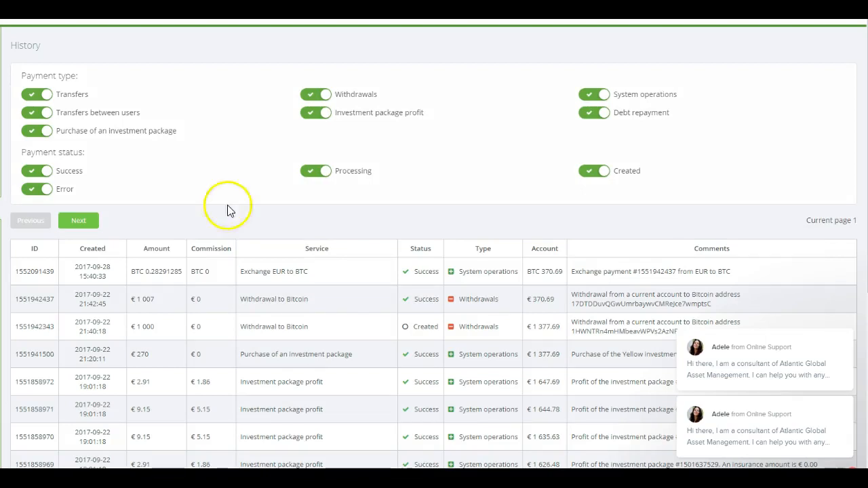
# Step: Scroll the payment history to review the € 1 007 and € 1 000 Bitcoin withdrawals
pyautogui.scroll(-3)
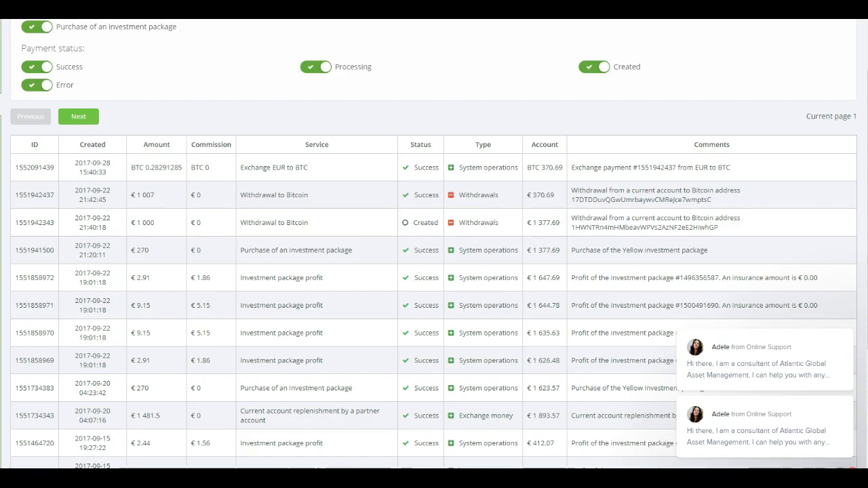
pyautogui.moveTo(156, 167)
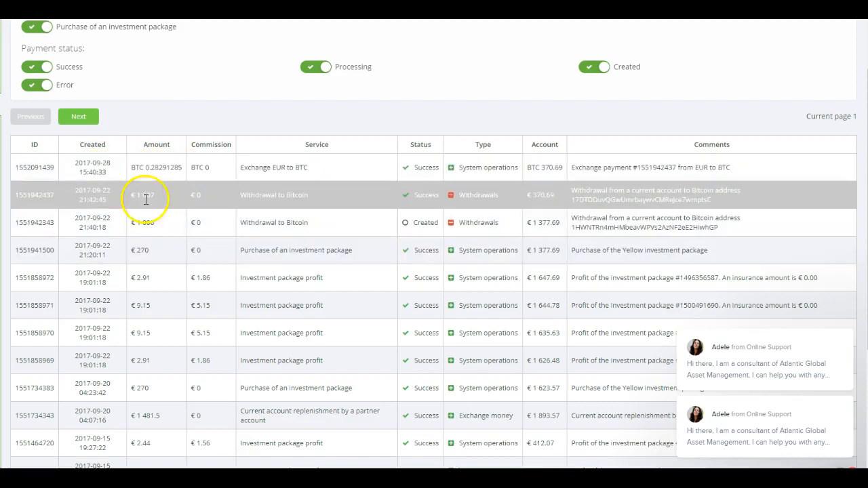
pyautogui.moveTo(204, 196)
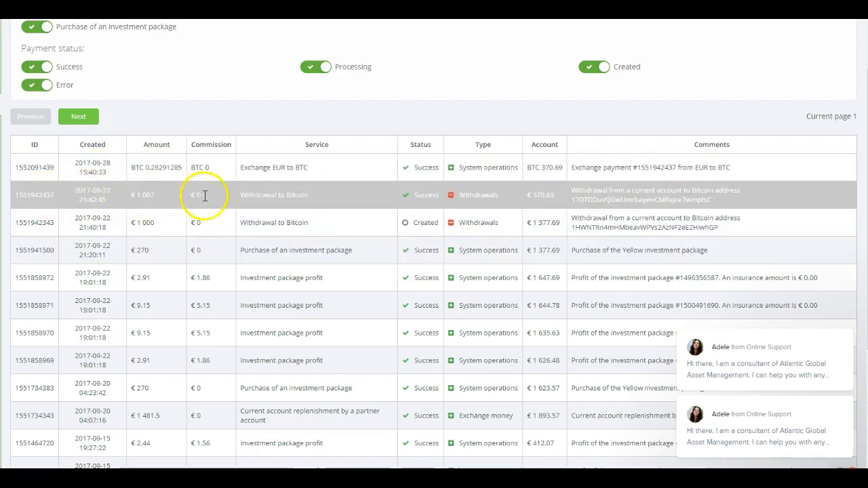
pyautogui.moveTo(309, 197)
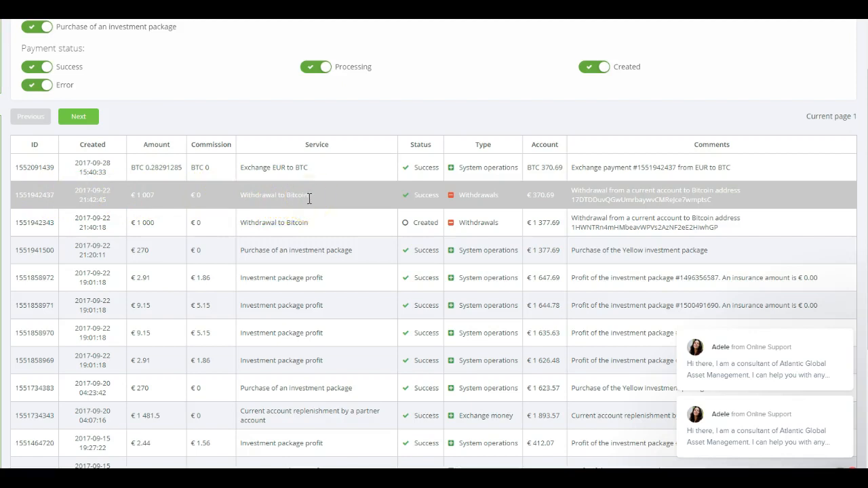
pyautogui.moveTo(183, 198)
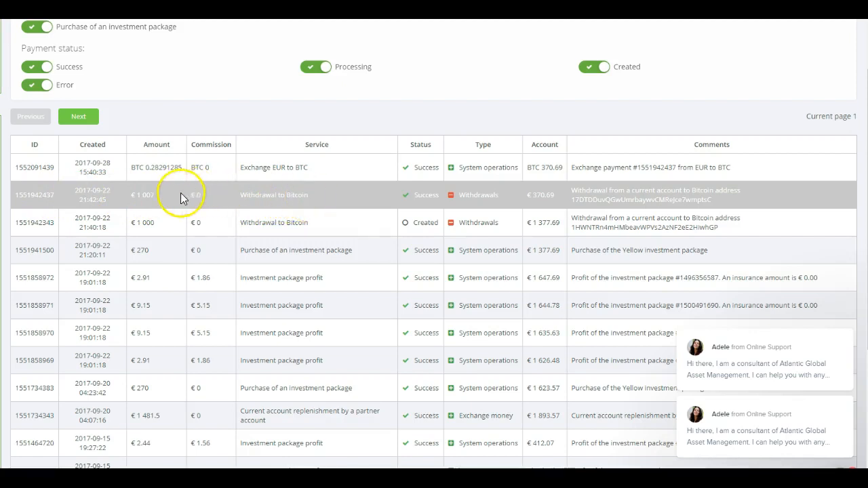
pyautogui.moveTo(141, 205)
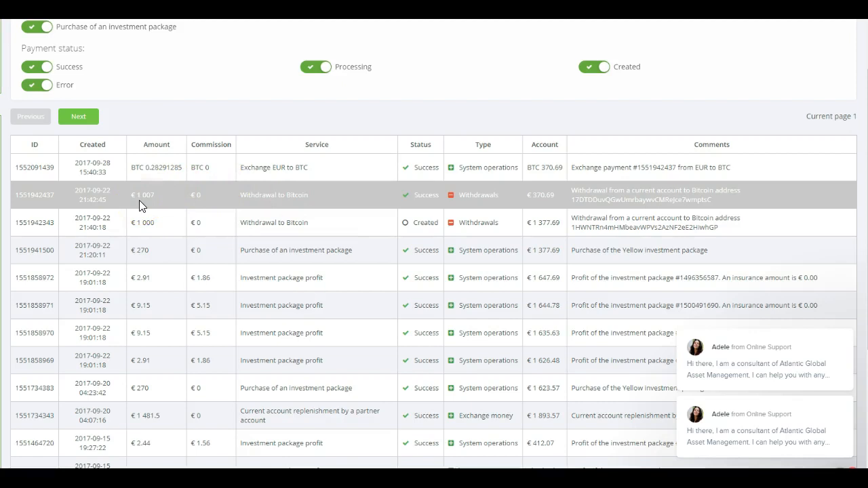
pyautogui.moveTo(155, 204)
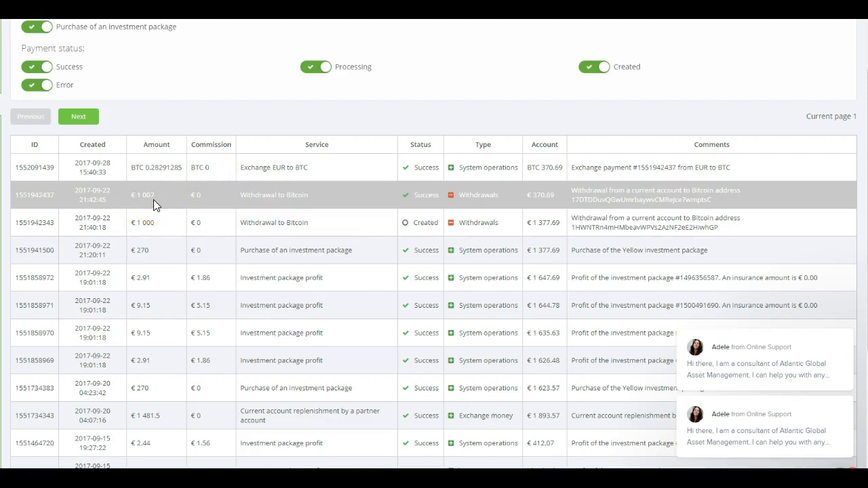
pyautogui.moveTo(686, 102)
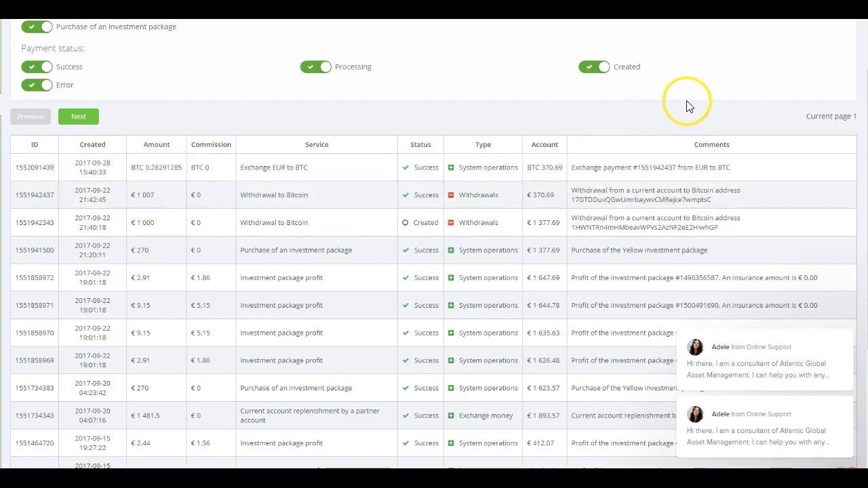
pyautogui.moveTo(680, 157)
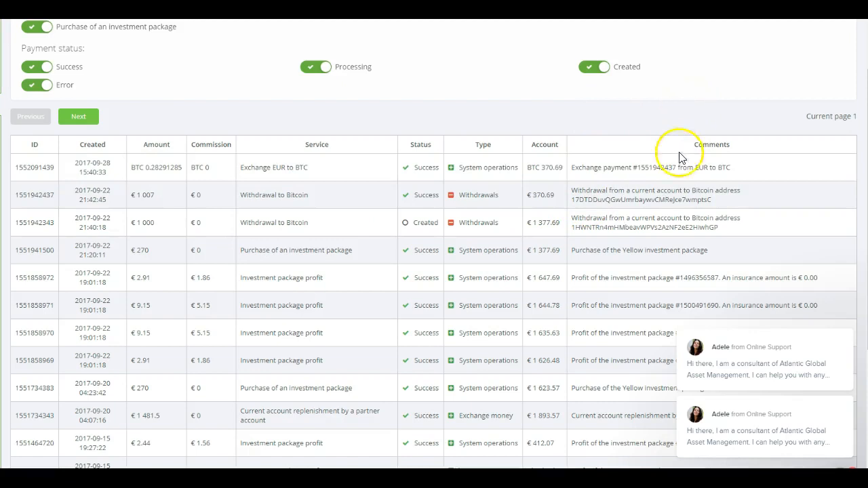
pyautogui.moveTo(708, 95)
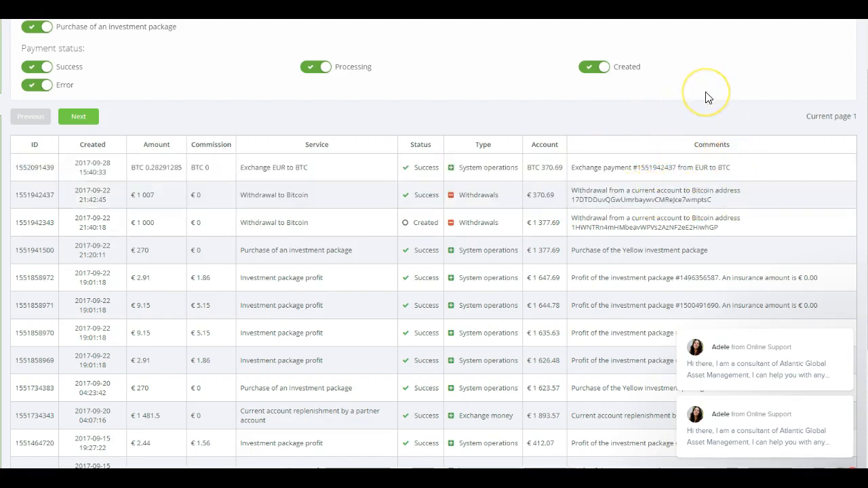
pyautogui.moveTo(707, 97)
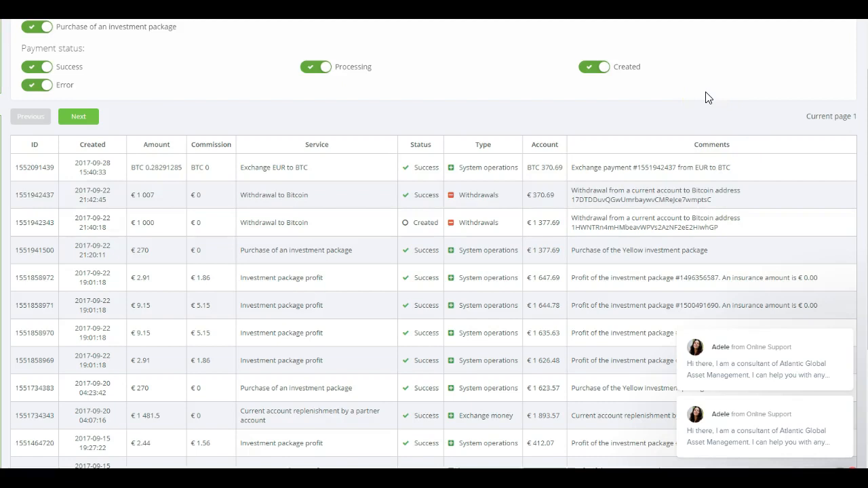
pyautogui.scroll(3)
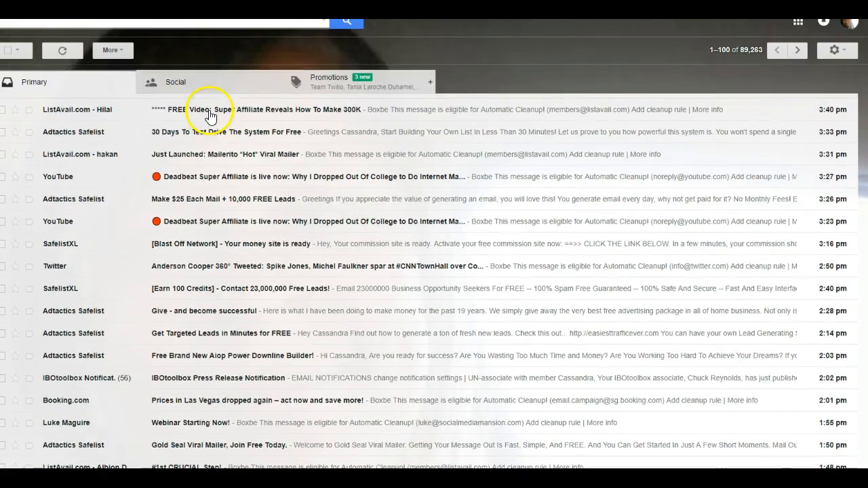
# Step: Find and open the Atlantic Global Asset Management email about the 1007.00 EUR withdrawal
pyautogui.scroll(-3)
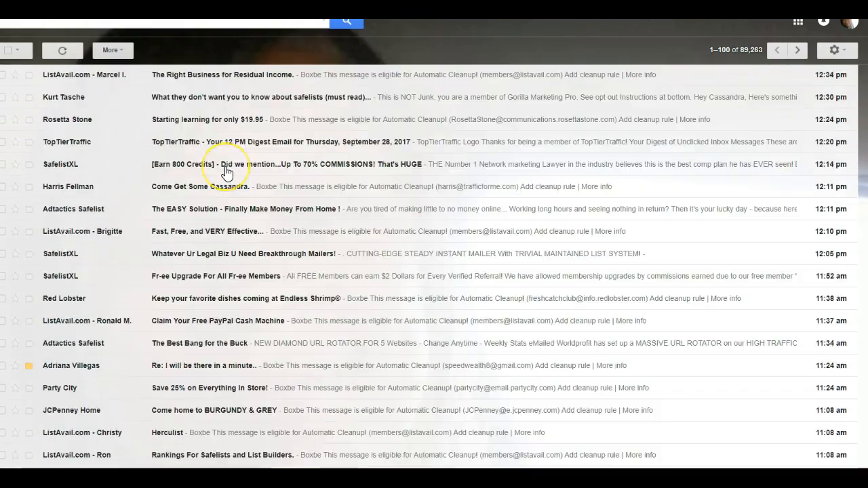
pyautogui.scroll(-3)
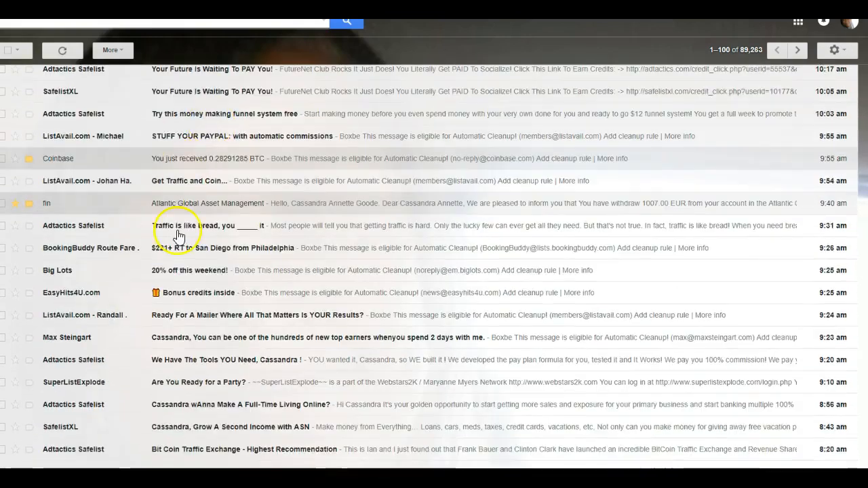
pyautogui.moveTo(176, 207)
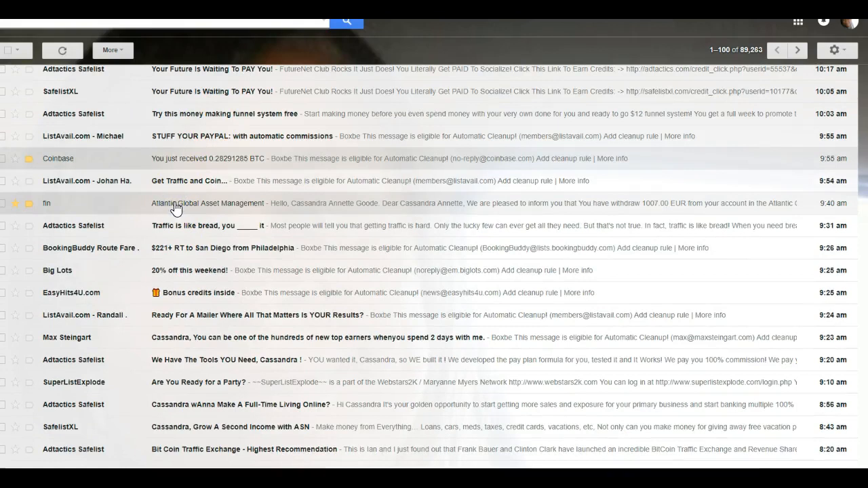
pyautogui.click(208, 202)
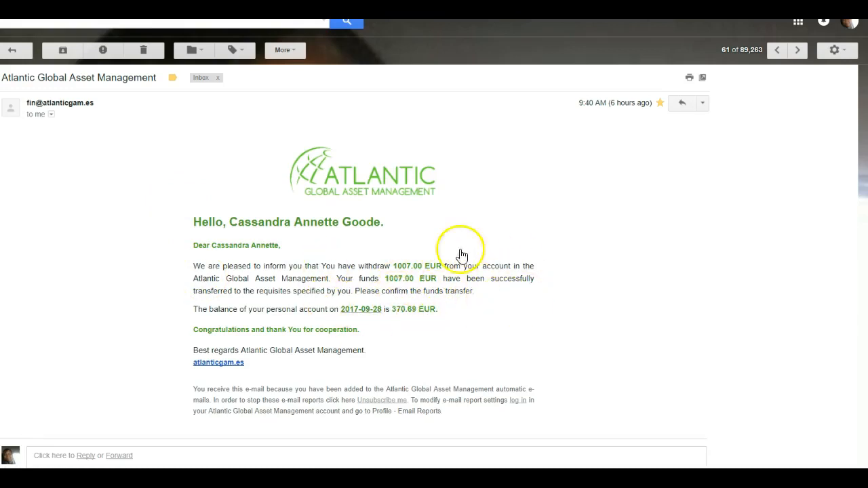
pyautogui.moveTo(237, 294)
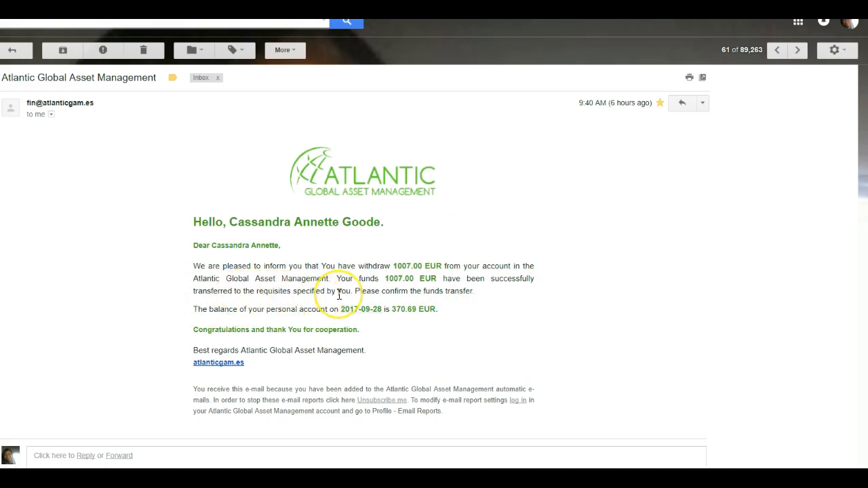
pyautogui.moveTo(339, 293)
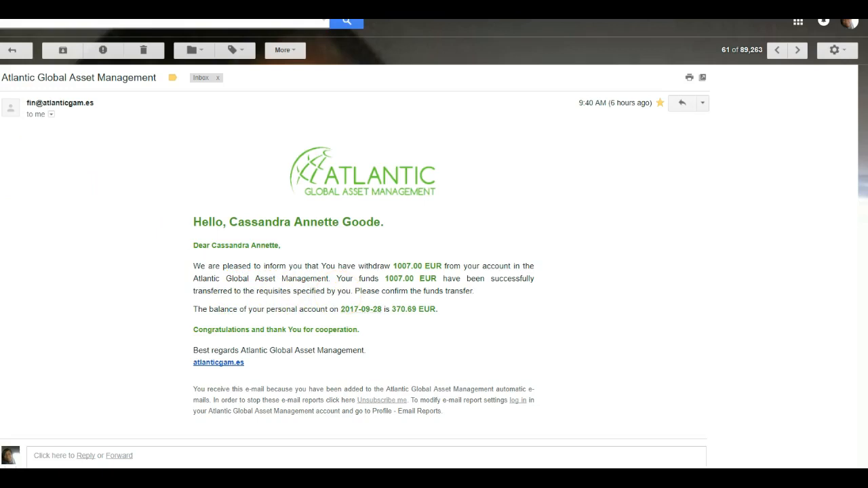
# Step: Move to the newer Coinbase email reporting 0.28291285 BTC received
pyautogui.click(16, 50)
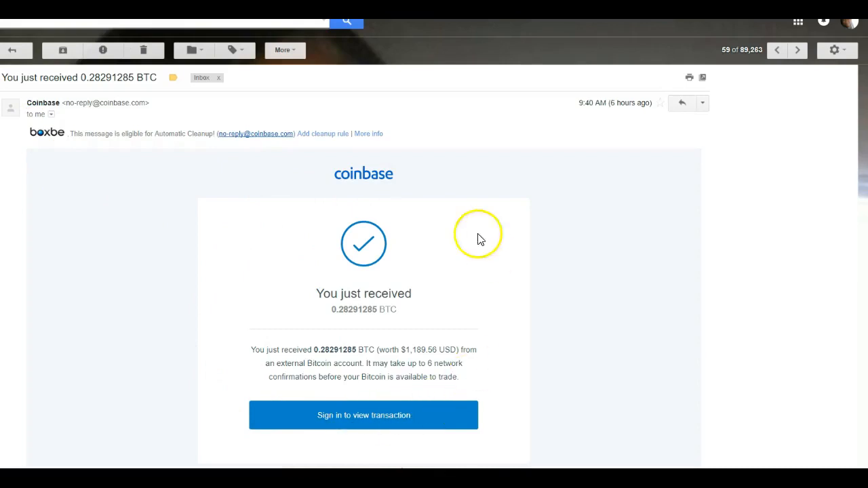
pyautogui.moveTo(252, 405)
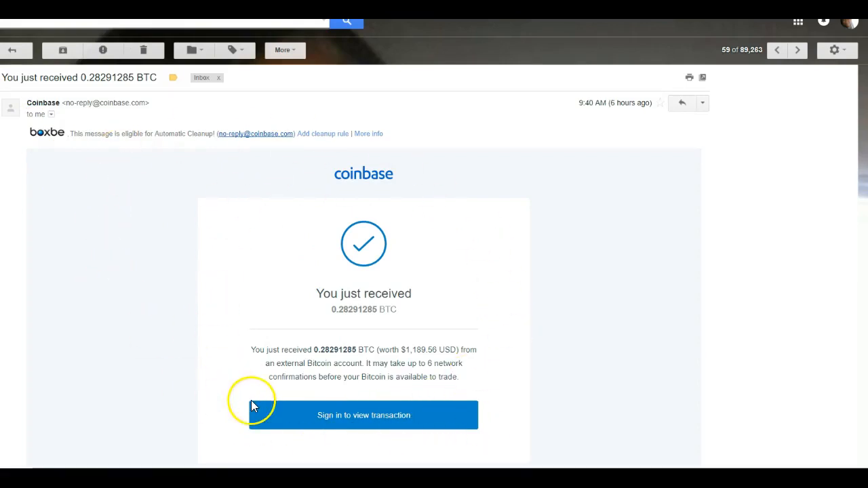
pyautogui.moveTo(417, 353)
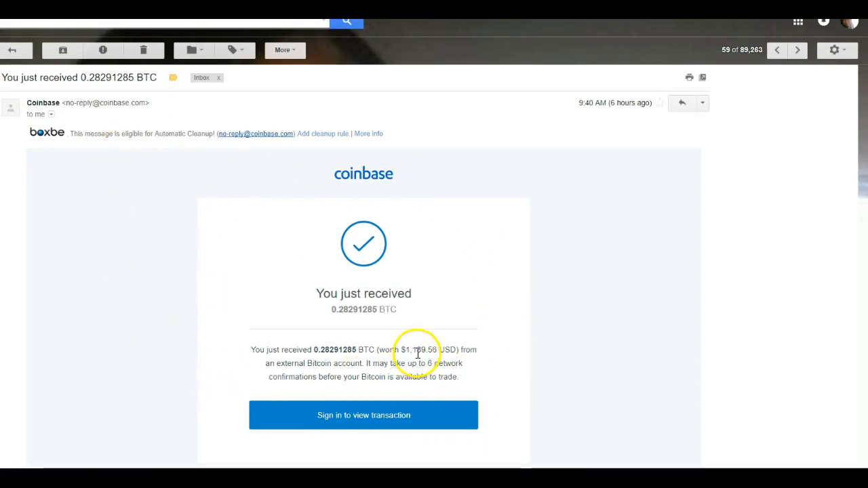
pyautogui.moveTo(439, 361)
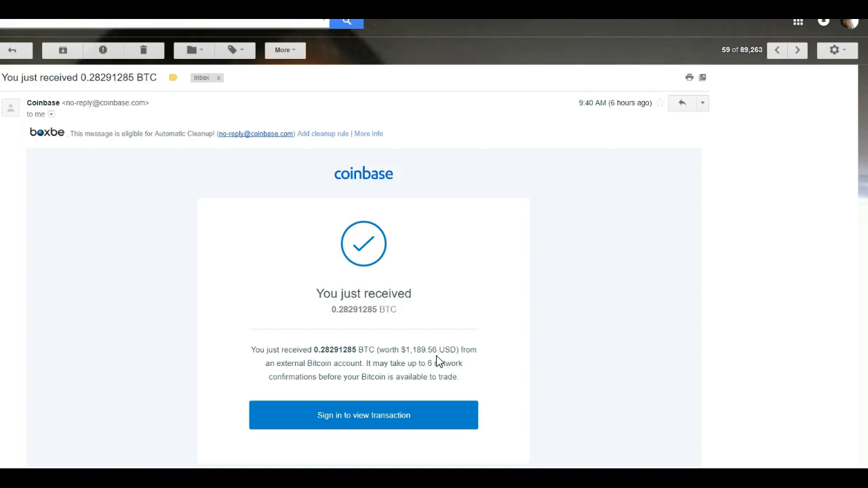
pyautogui.moveTo(425, 426)
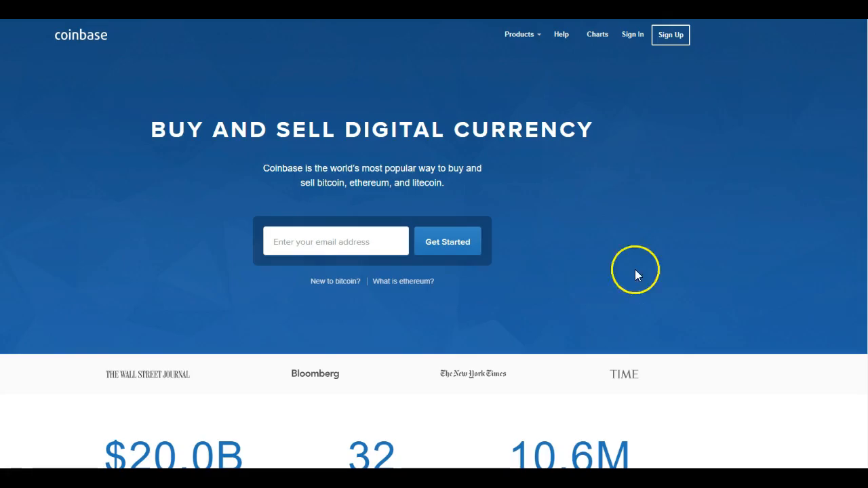
pyautogui.moveTo(537, 162)
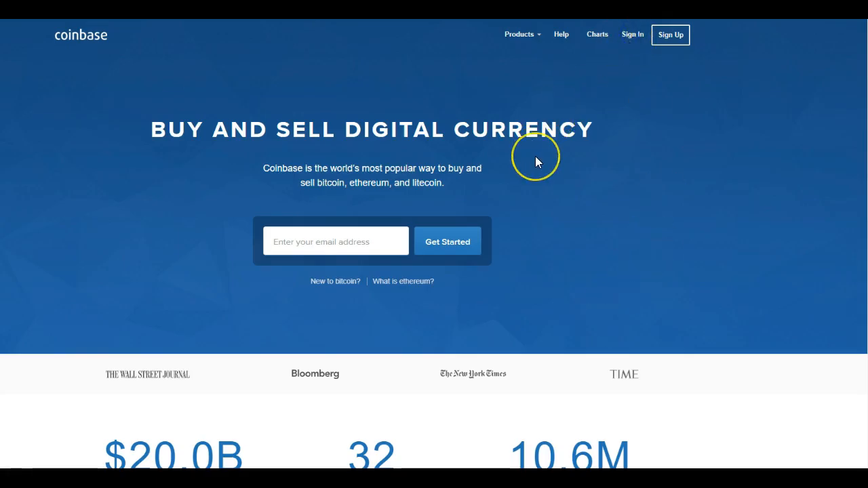
pyautogui.moveTo(536, 162)
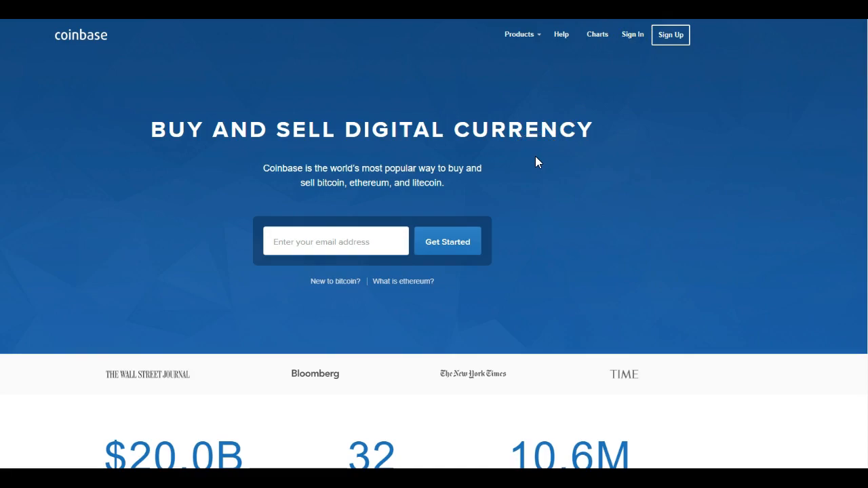
# Step: Sign in to Coinbase as cashbeyond@, resubmitting the password after an invalid-login error
pyautogui.click(631, 34)
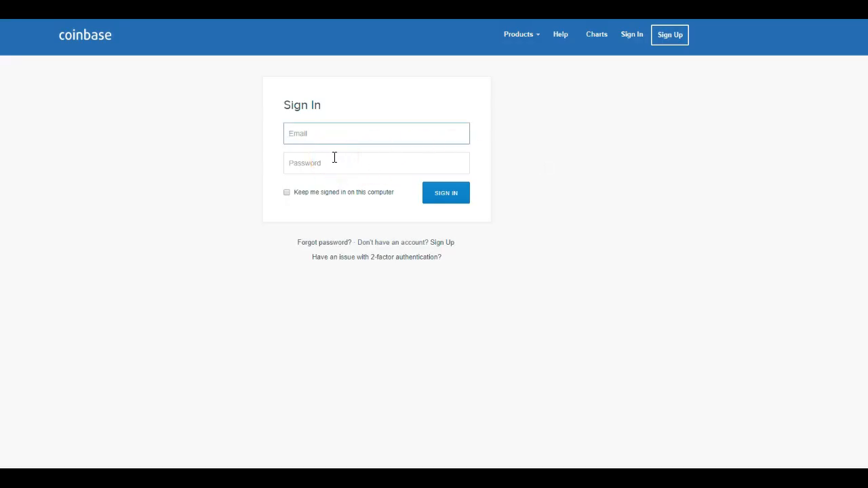
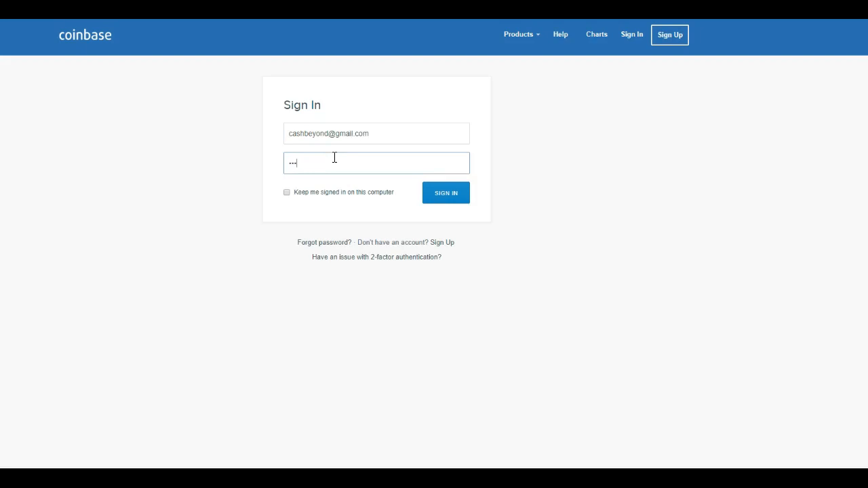
pyautogui.write('••')
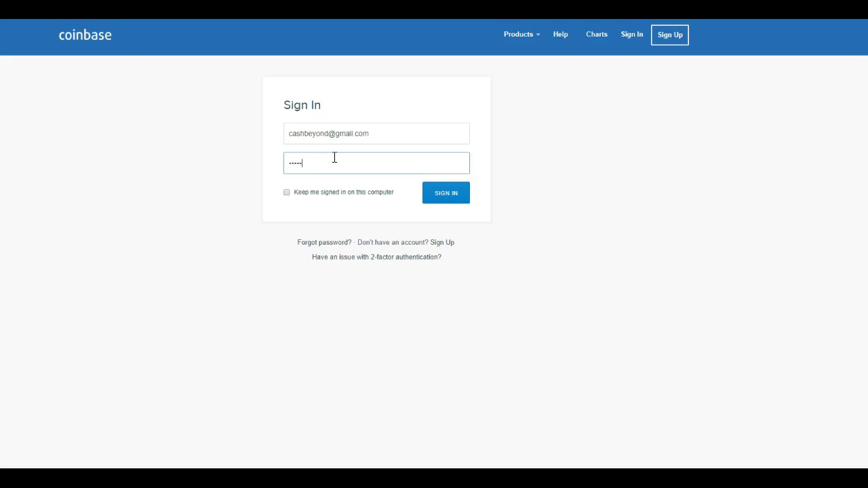
pyautogui.press('backspace')
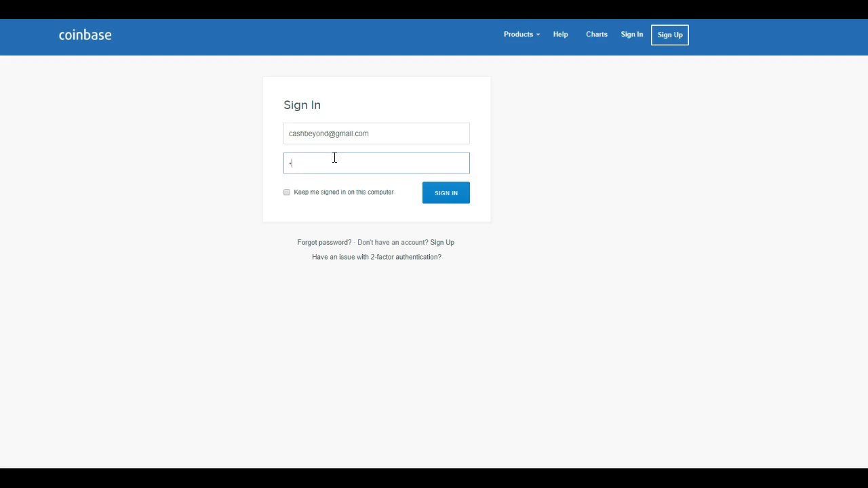
pyautogui.write('password')
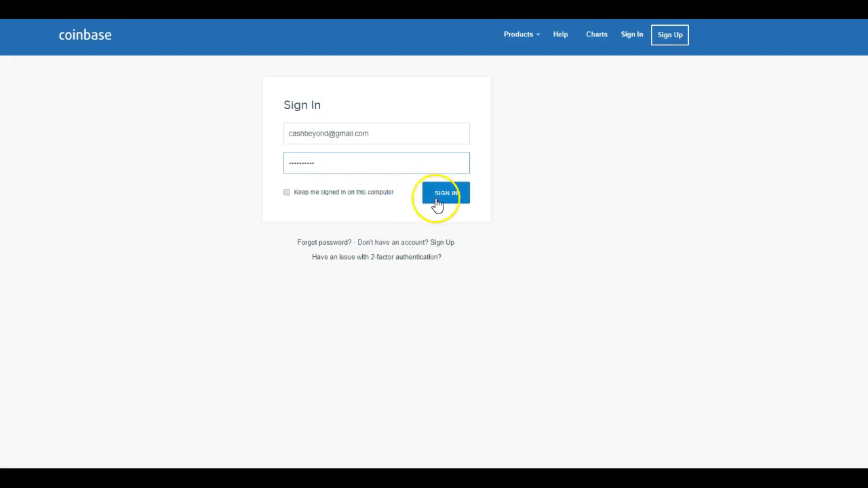
pyautogui.click(437, 192)
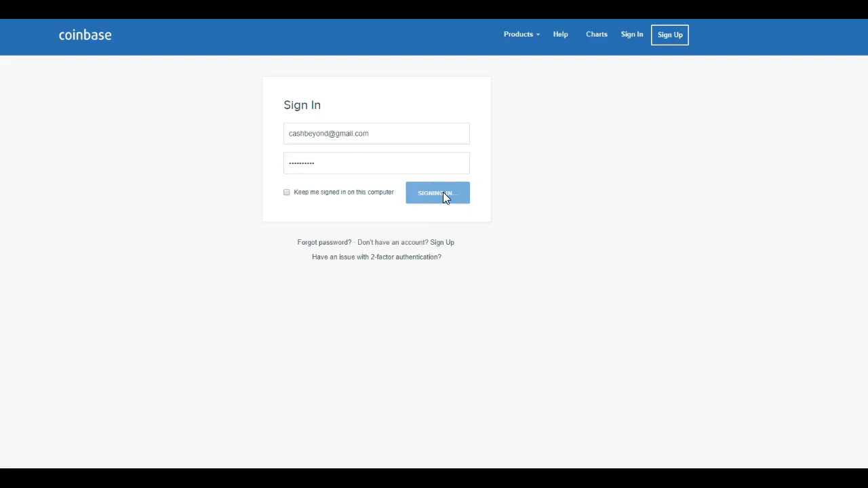
pyautogui.click(437, 193)
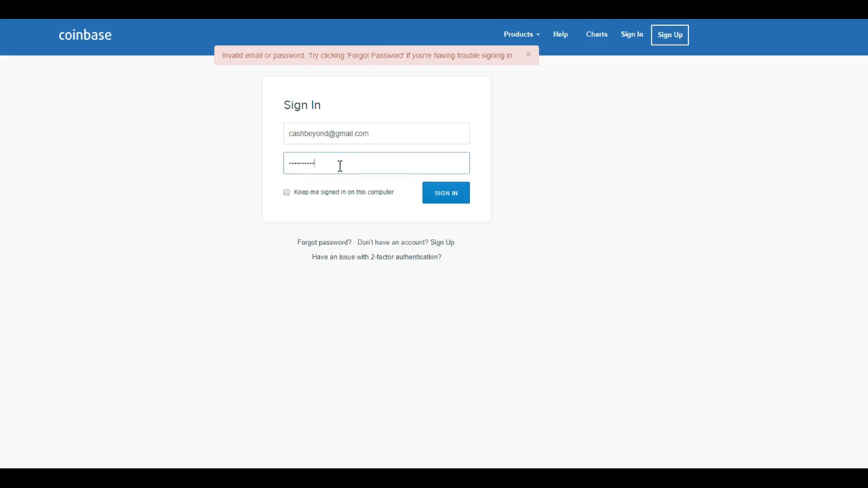
pyautogui.click(446, 193)
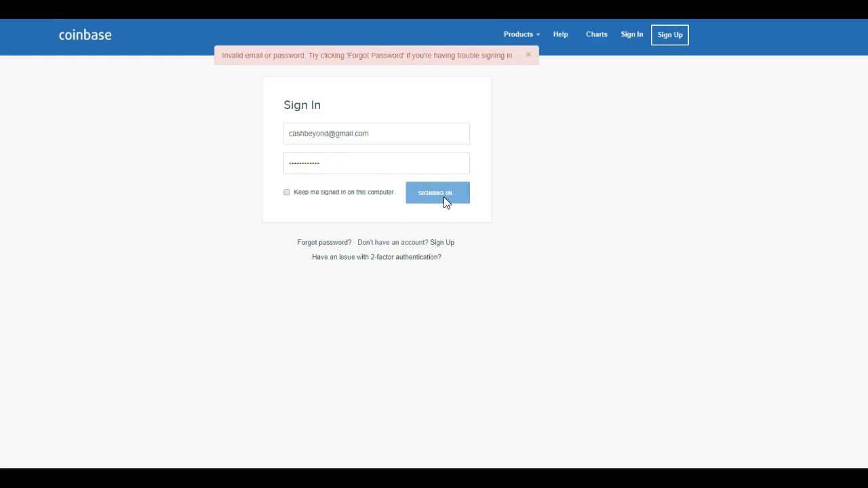
pyautogui.click(437, 192)
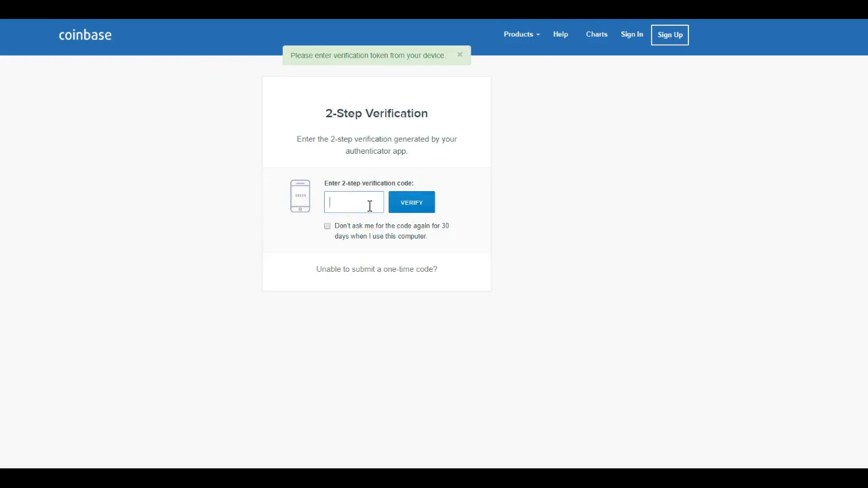
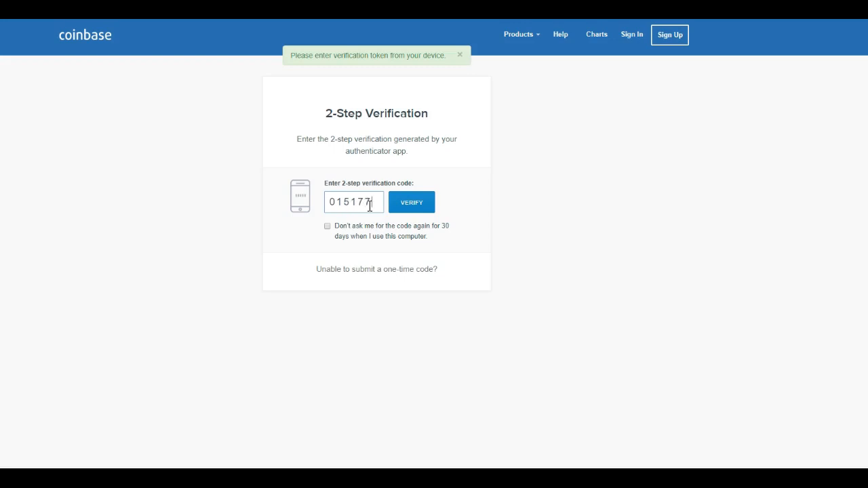
pyautogui.click(412, 202)
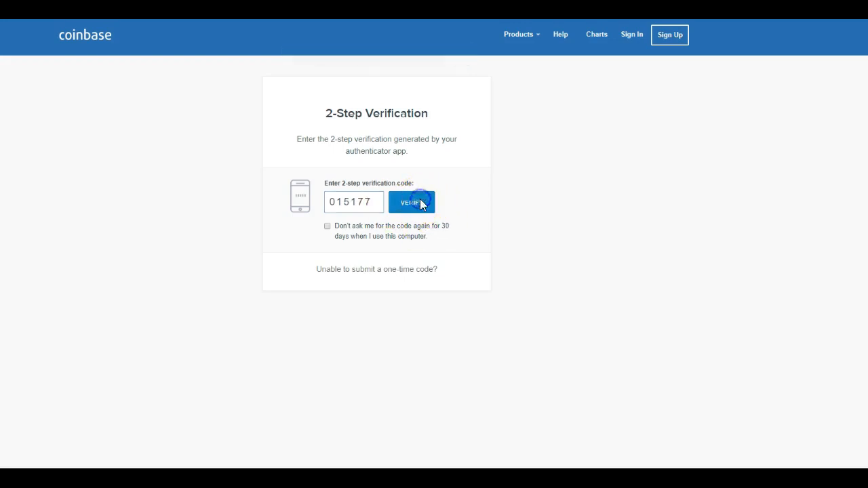
pyautogui.click(412, 202)
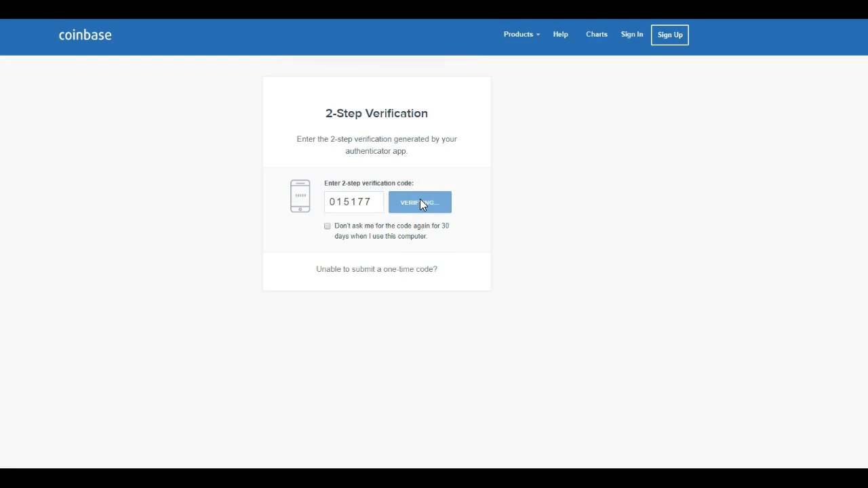
pyautogui.click(419, 202)
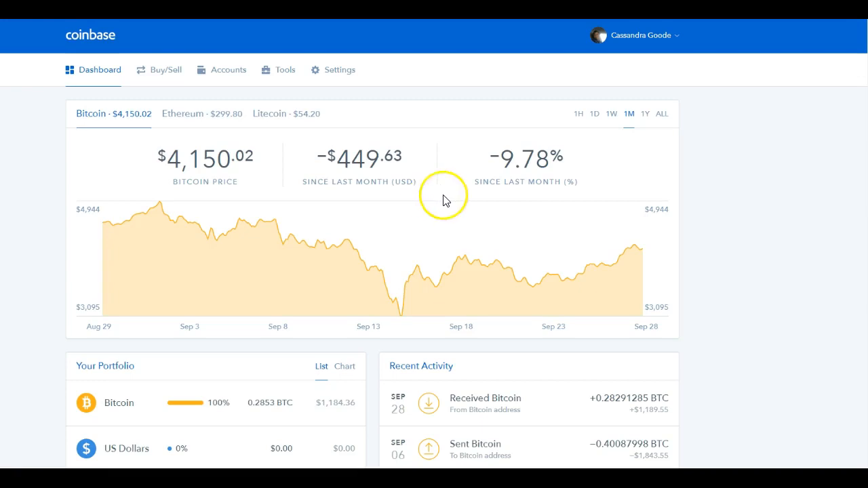
pyautogui.scroll(-3)
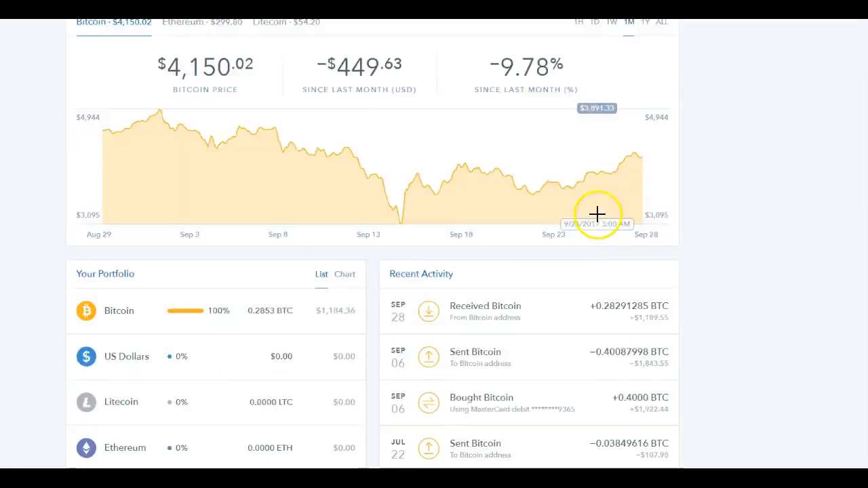
pyautogui.scroll(3)
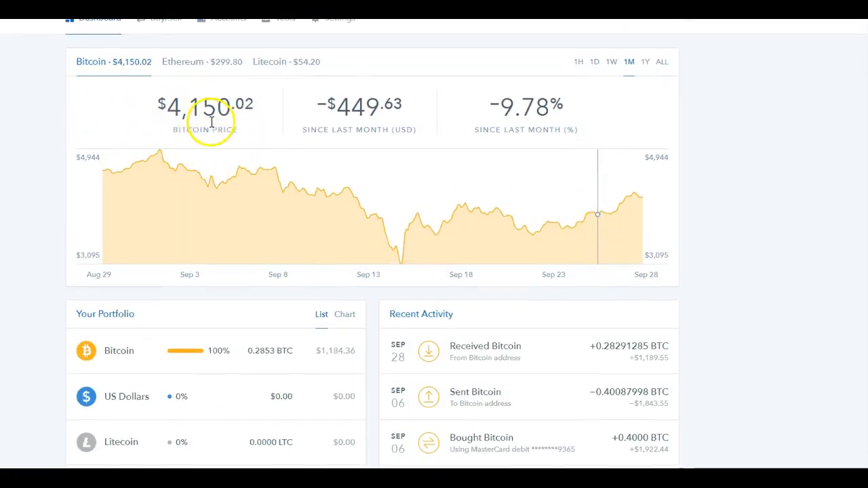
pyautogui.scroll(-3)
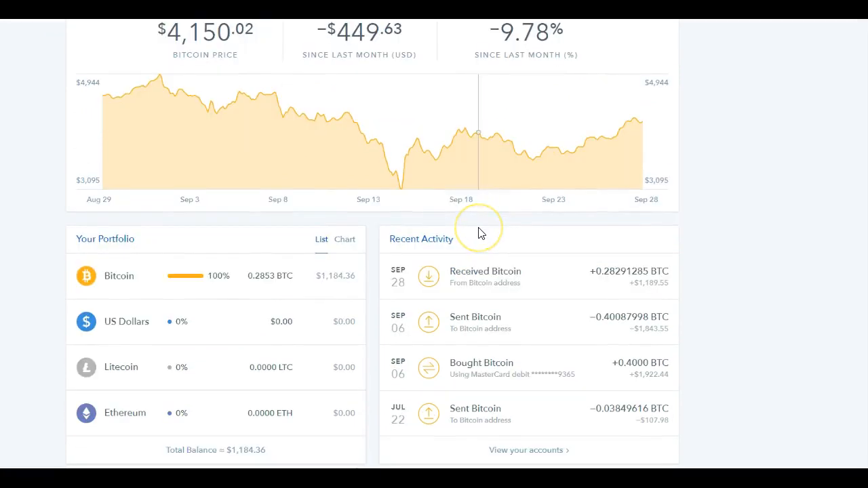
pyautogui.moveTo(249, 463)
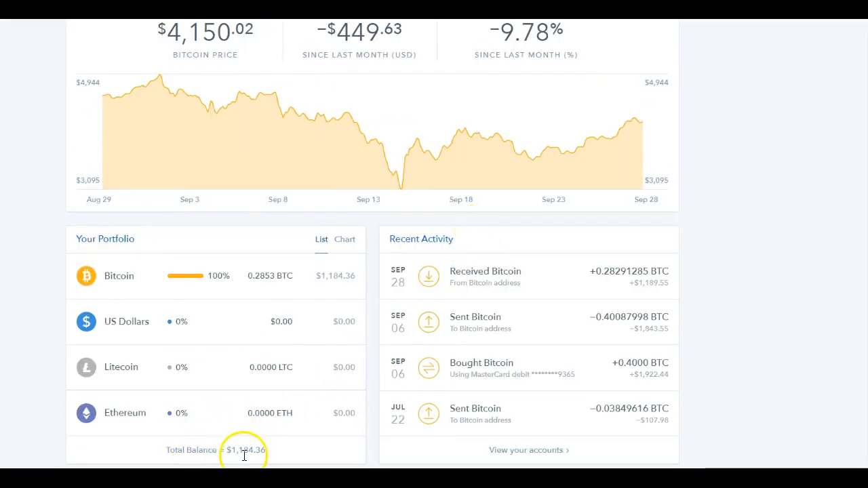
pyautogui.moveTo(284, 430)
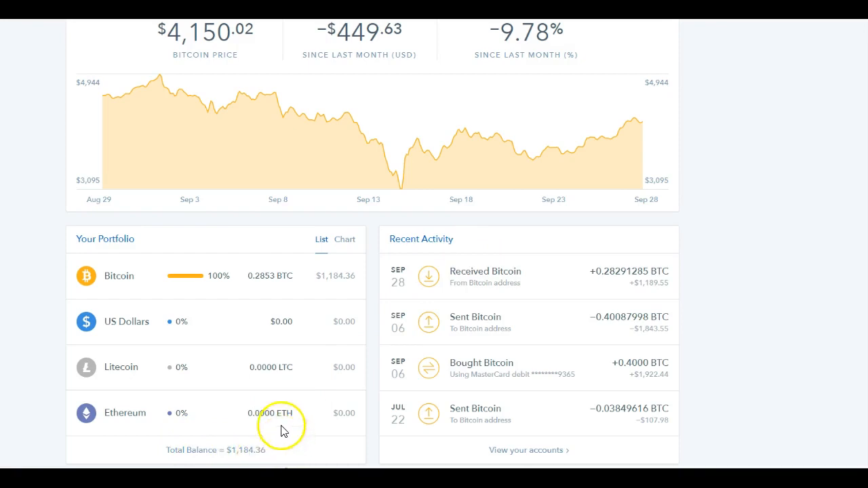
pyautogui.scroll(3)
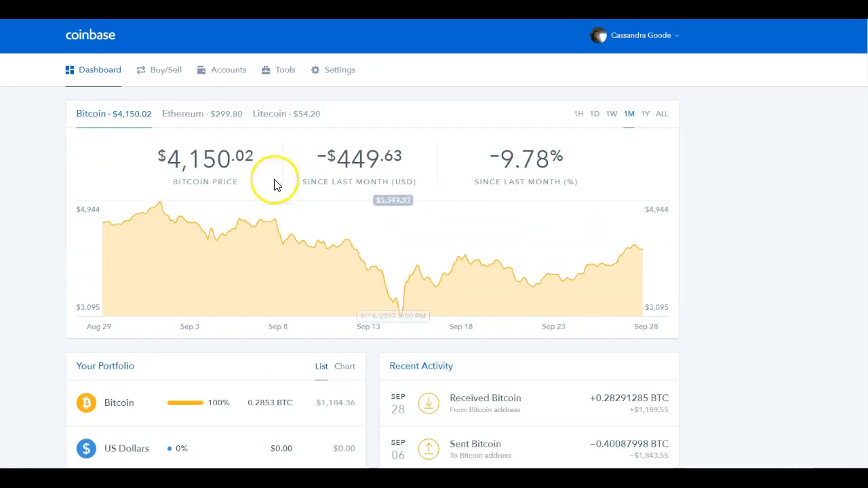
pyautogui.moveTo(780, 224)
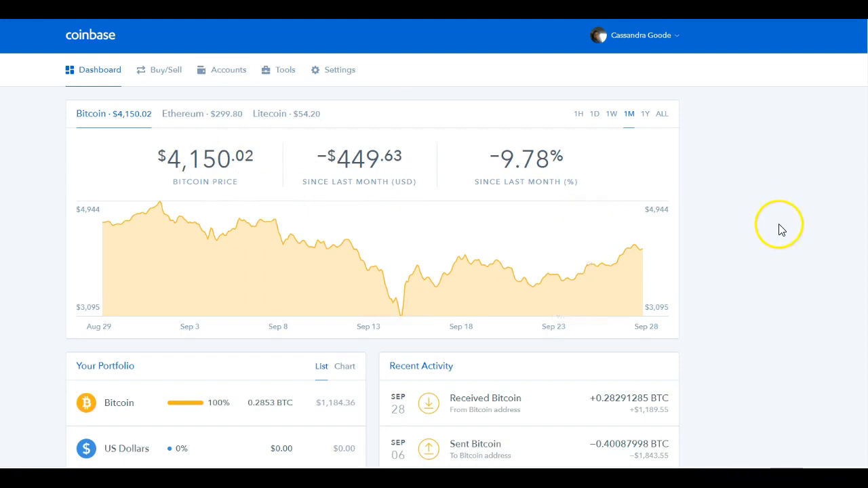
pyautogui.scroll(-3)
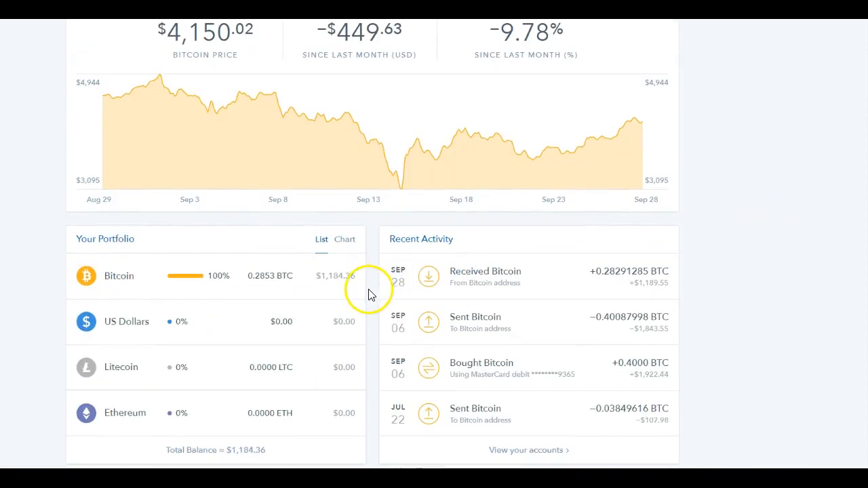
pyautogui.moveTo(605, 284)
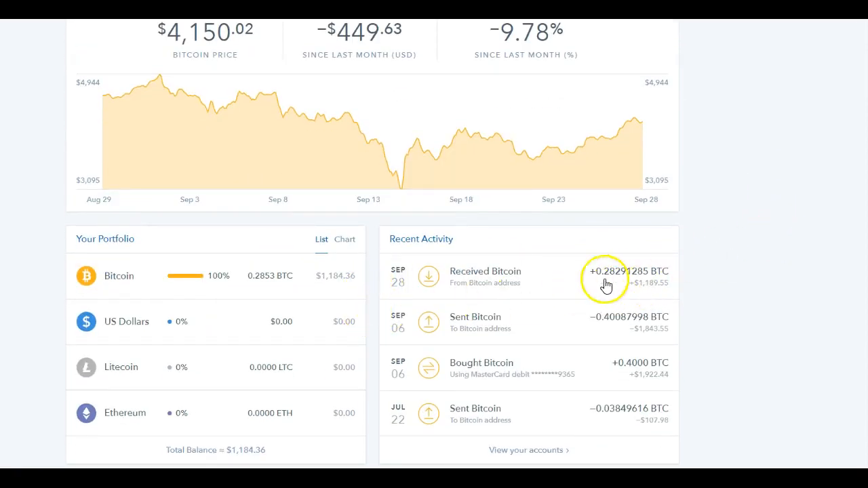
pyautogui.moveTo(383, 298)
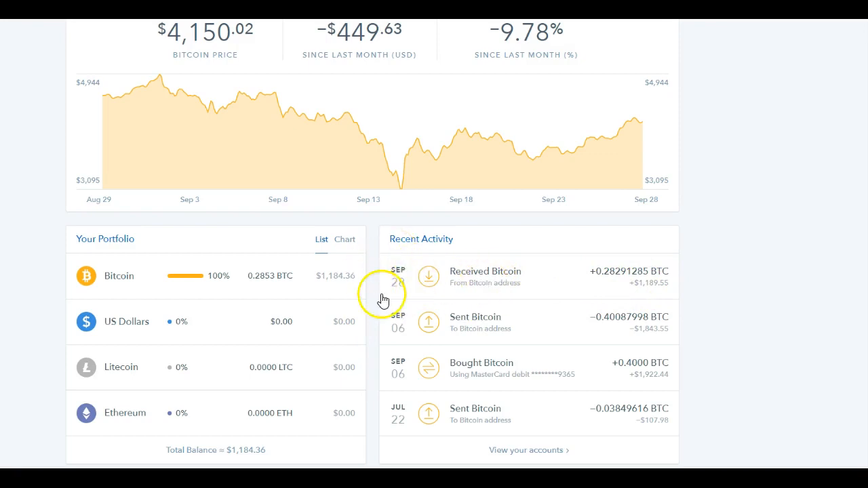
pyautogui.moveTo(401, 288)
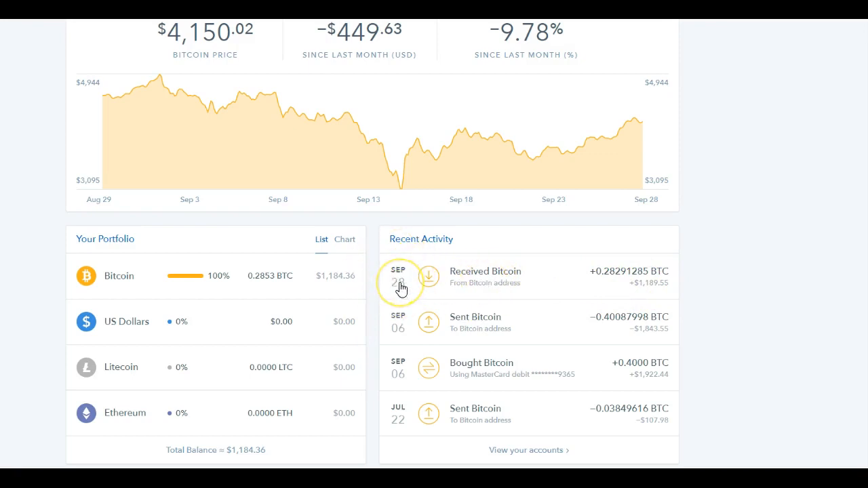
pyautogui.moveTo(469, 280)
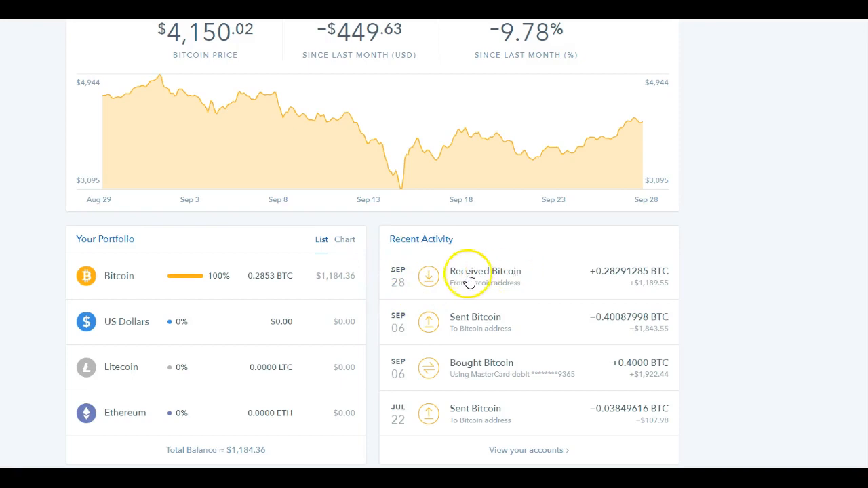
pyautogui.moveTo(604, 281)
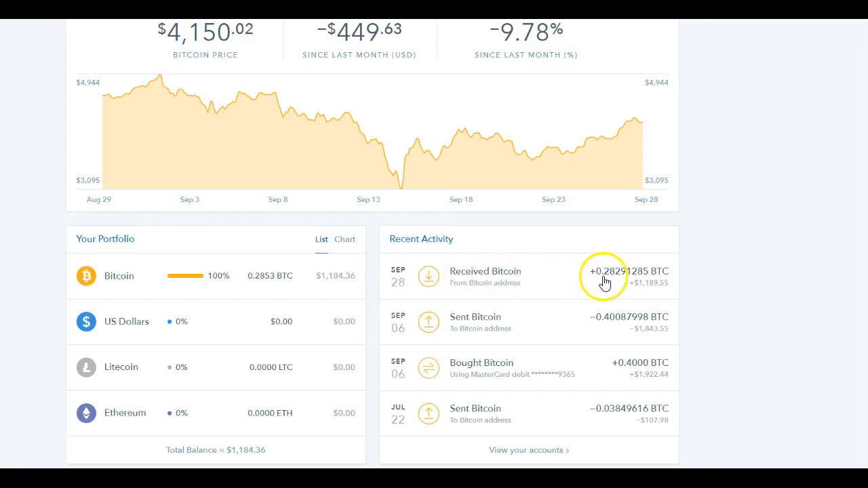
pyautogui.moveTo(622, 280)
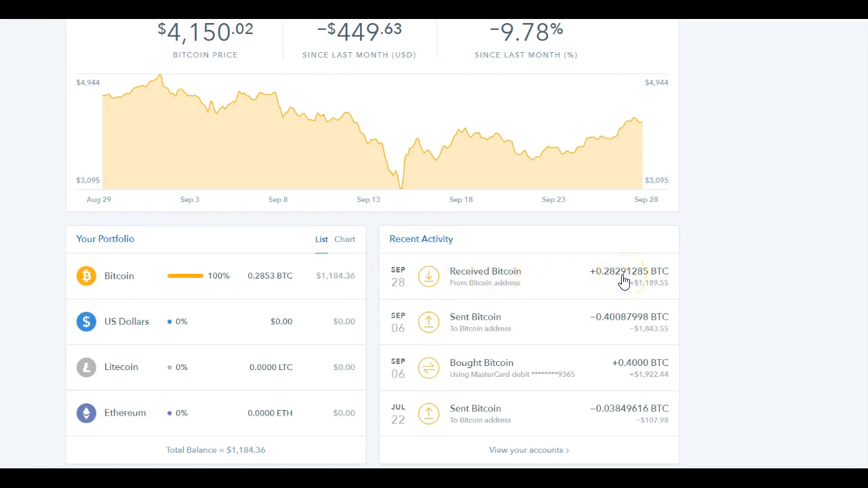
pyautogui.moveTo(669, 280)
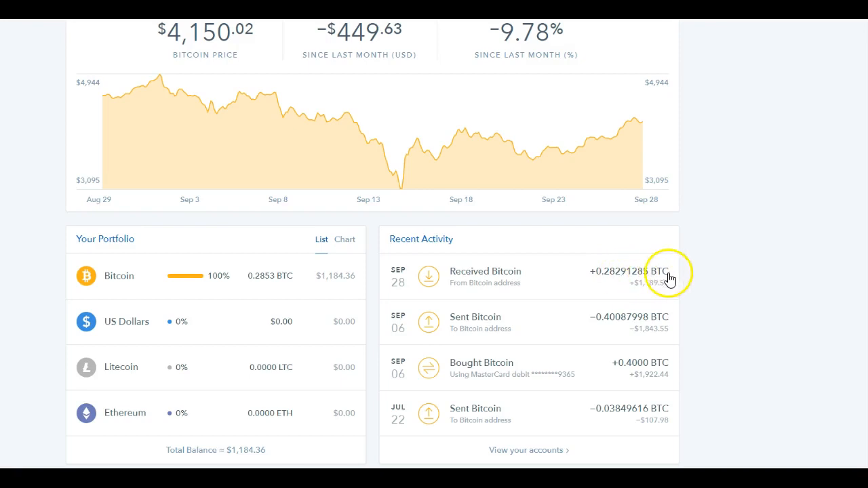
pyautogui.moveTo(623, 285)
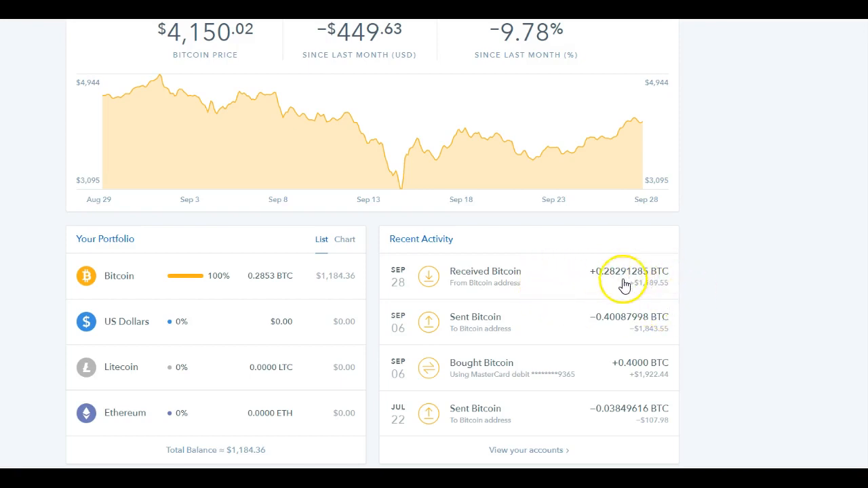
pyautogui.moveTo(643, 292)
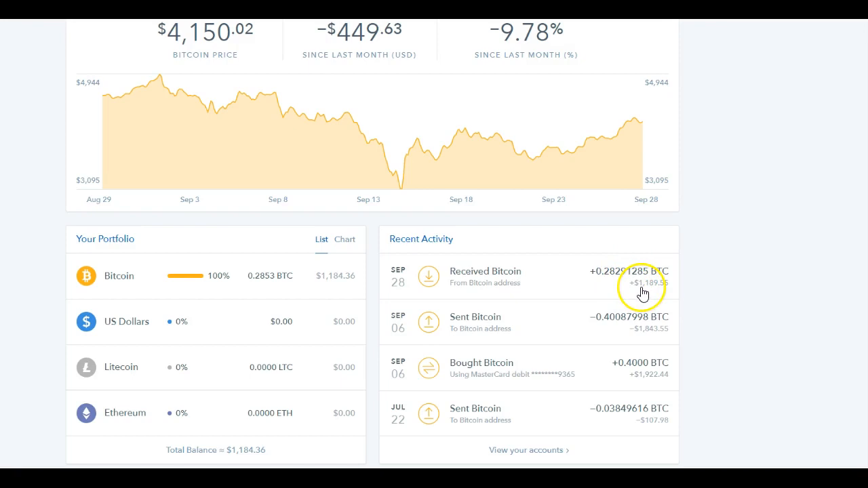
pyautogui.moveTo(658, 293)
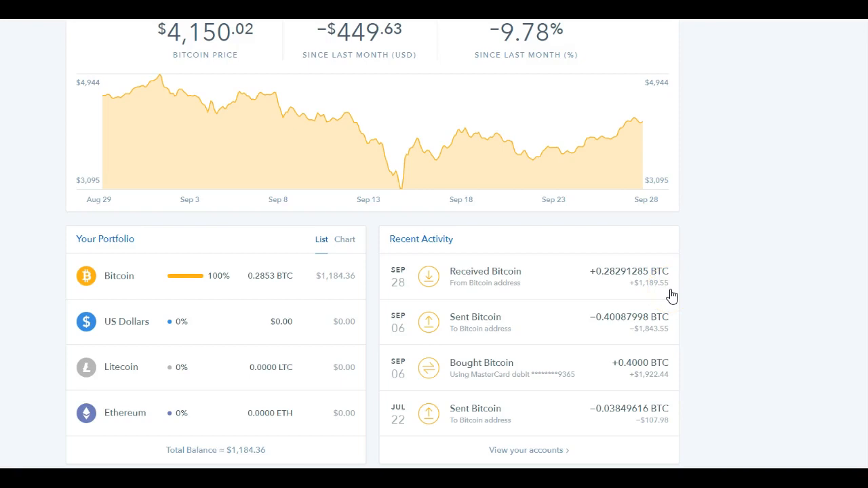
pyautogui.moveTo(614, 325)
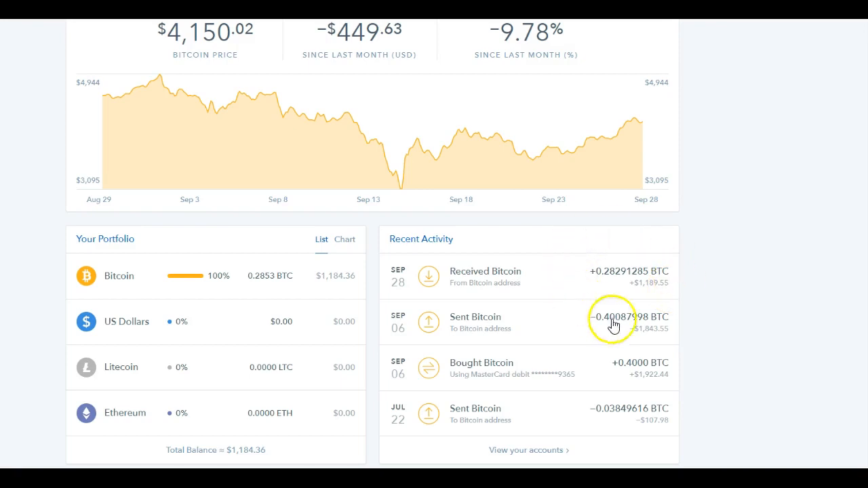
pyautogui.moveTo(703, 316)
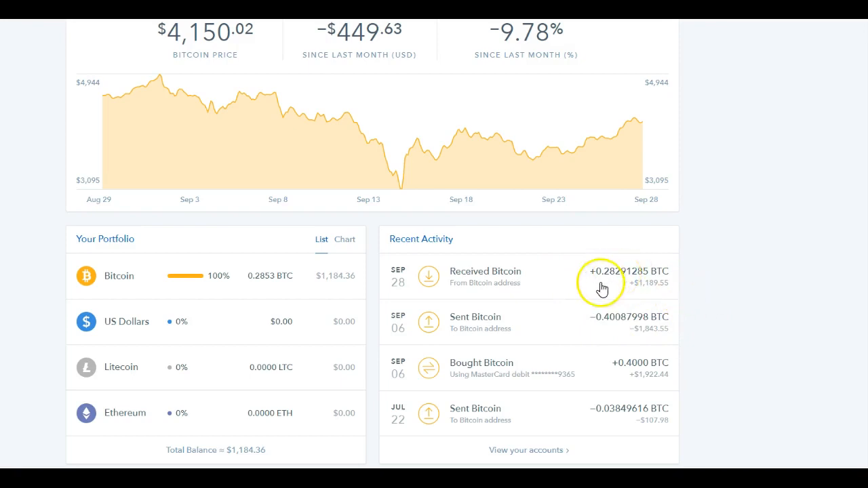
pyautogui.scroll(3)
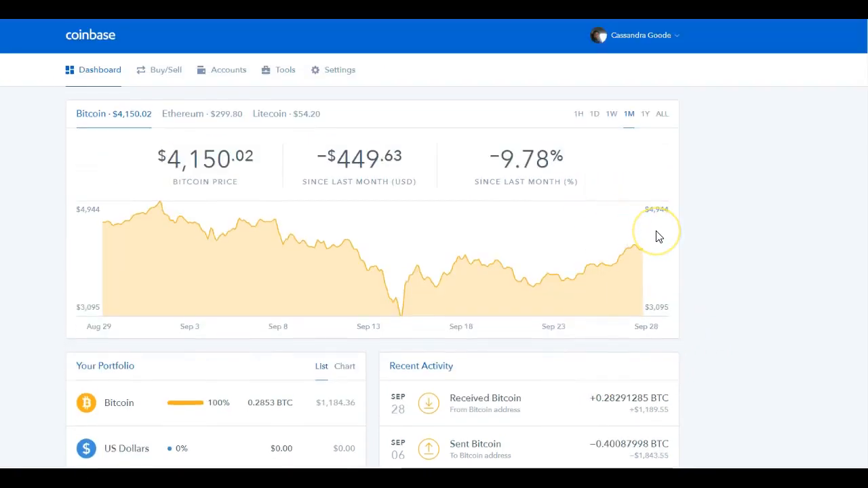
pyautogui.moveTo(657, 236)
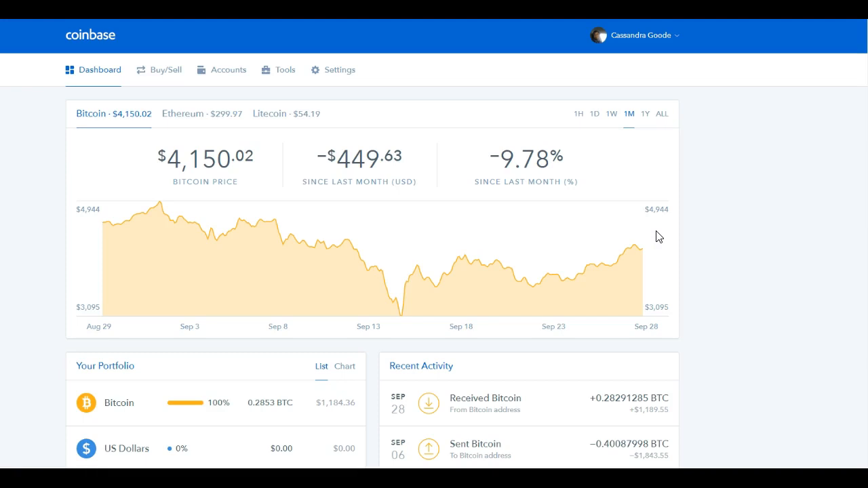
pyautogui.moveTo(655, 235)
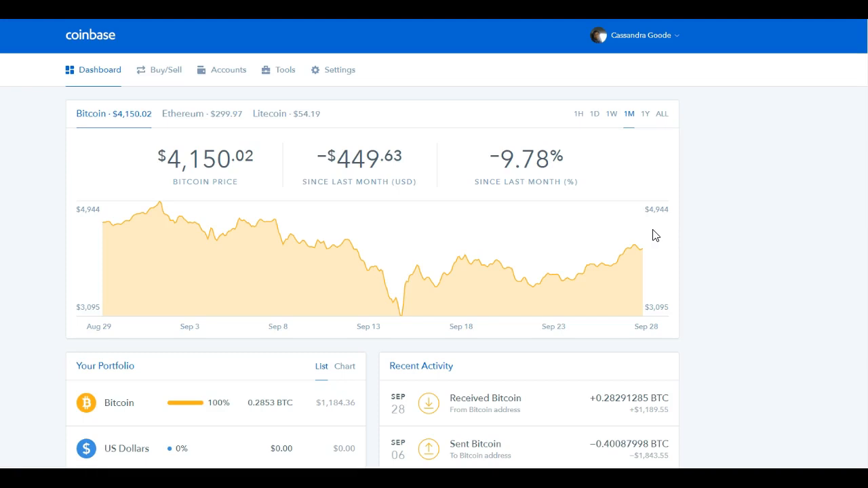